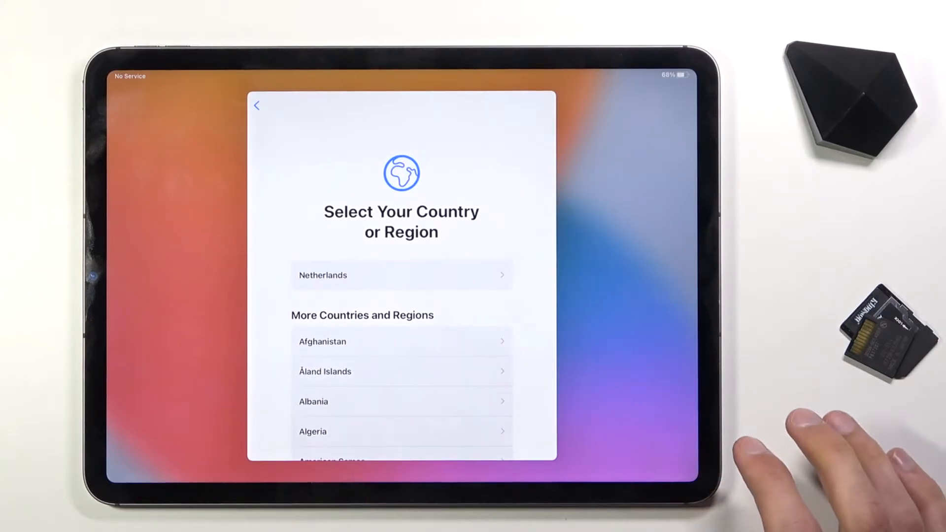
- Choose Netherlands as the region and opt for manual setup on the Quick Start screen
left_click(401, 275)
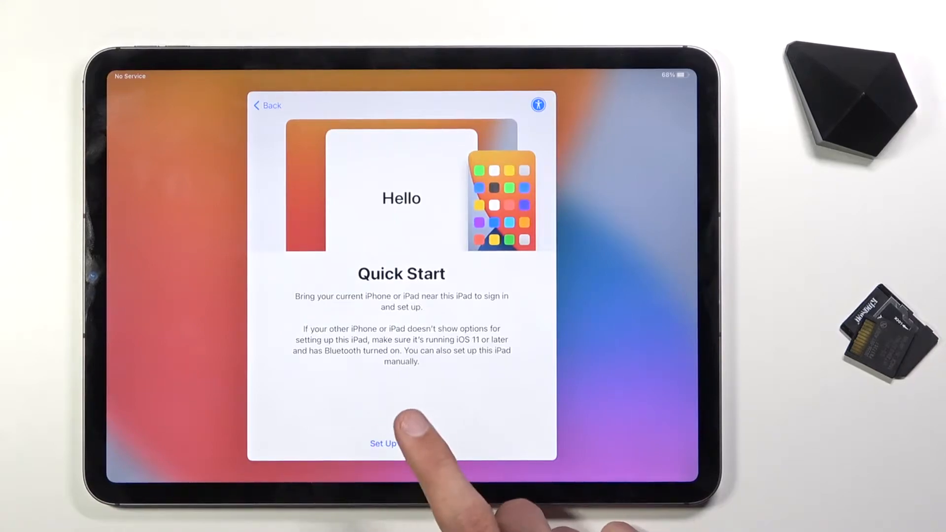
left_click(382, 444)
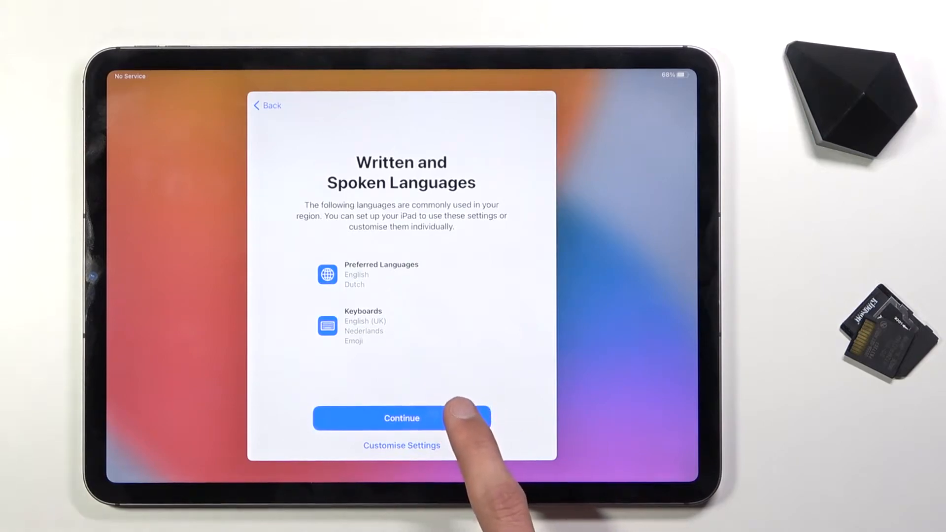
- Keep the default languages and keyboards, then browse the Wi-Fi list to join a network
left_click(401, 418)
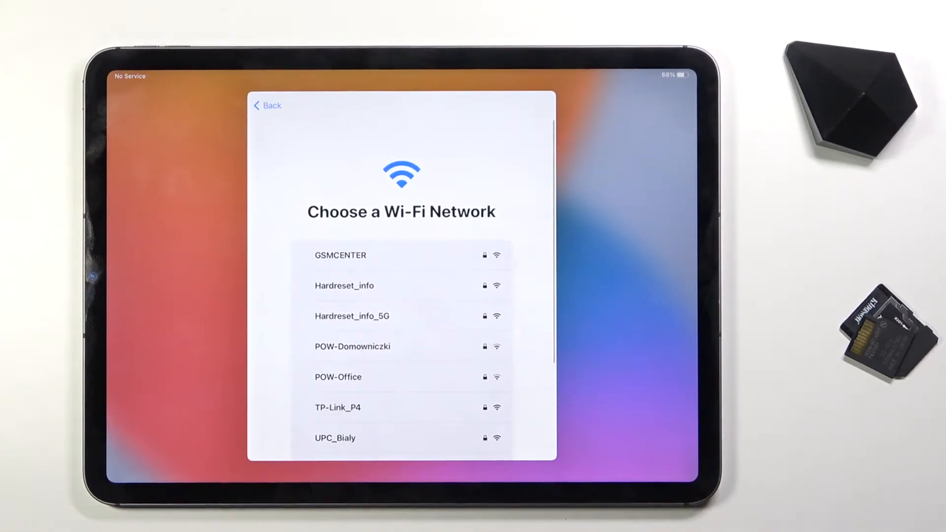
scroll("down", 3)
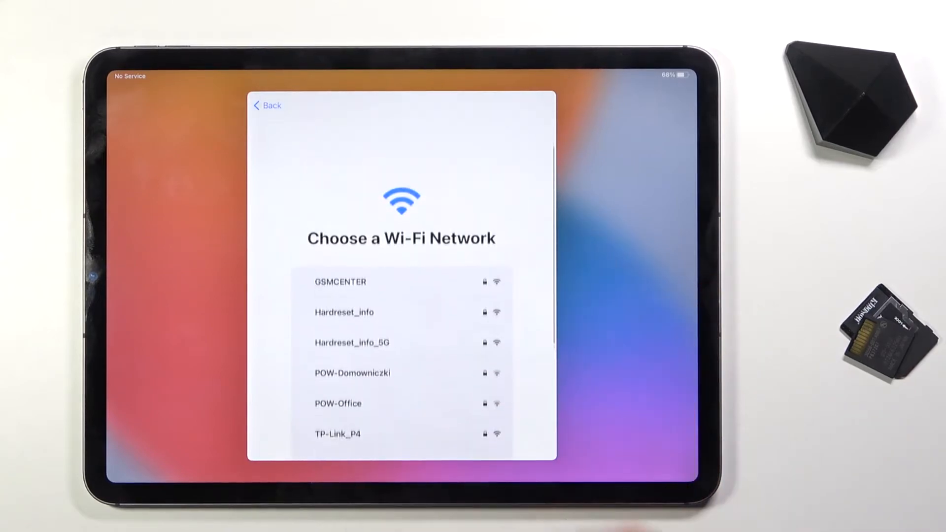
scroll("up", 3)
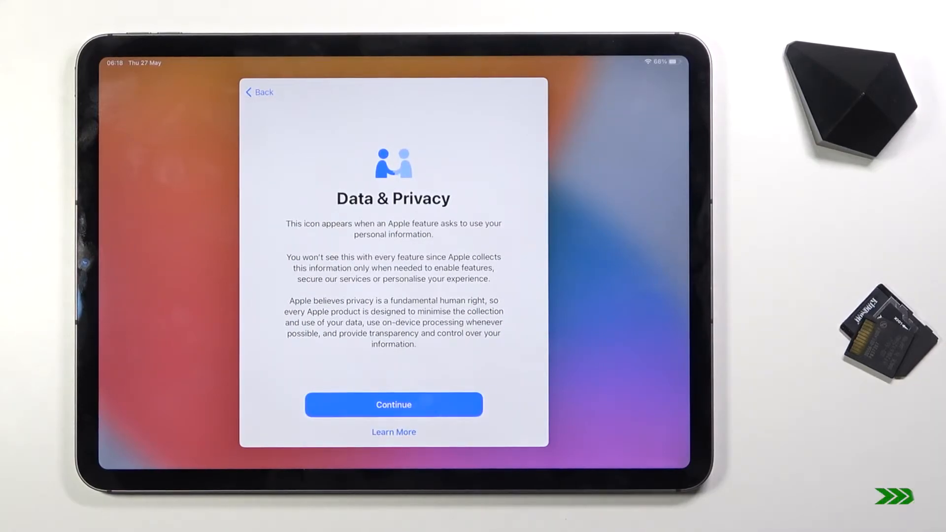
- Acknowledge Data & Privacy, defer Face ID and choose Don't Use Passcode
left_click(393, 404)
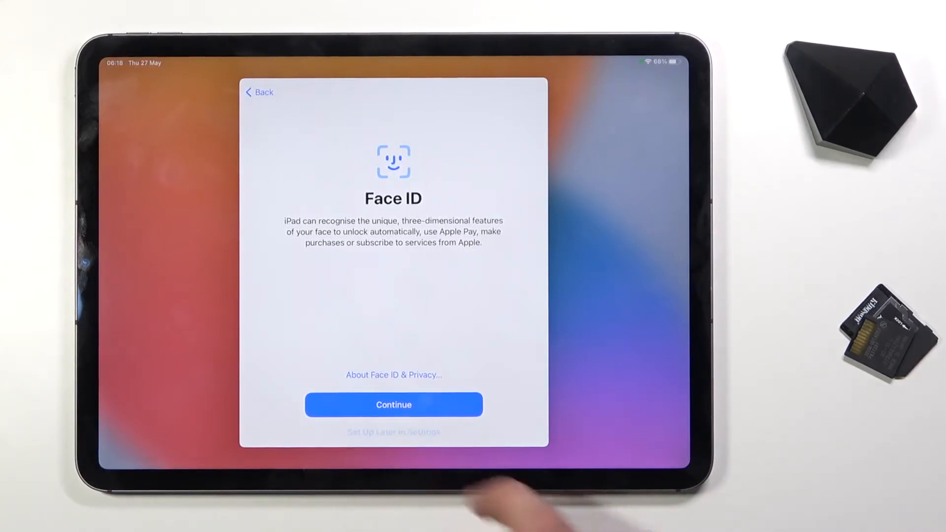
left_click(393, 404)
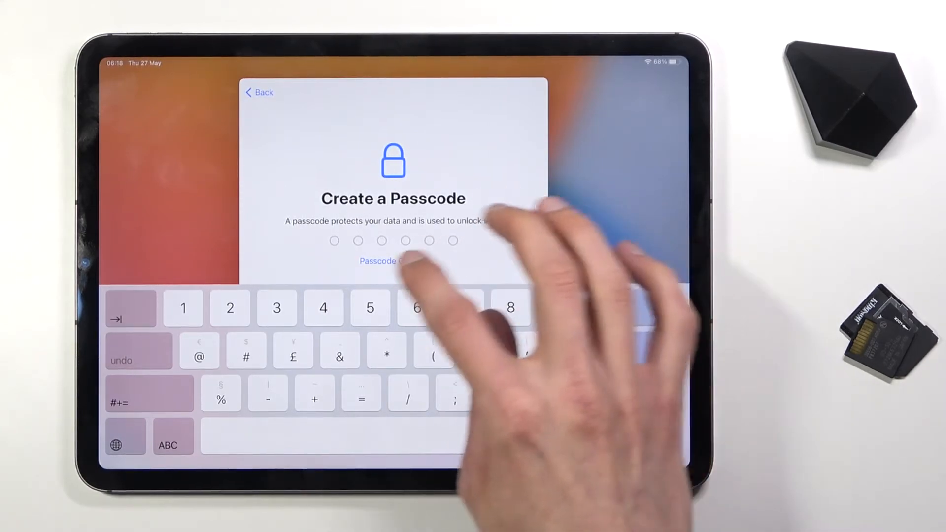
left_click(381, 260)
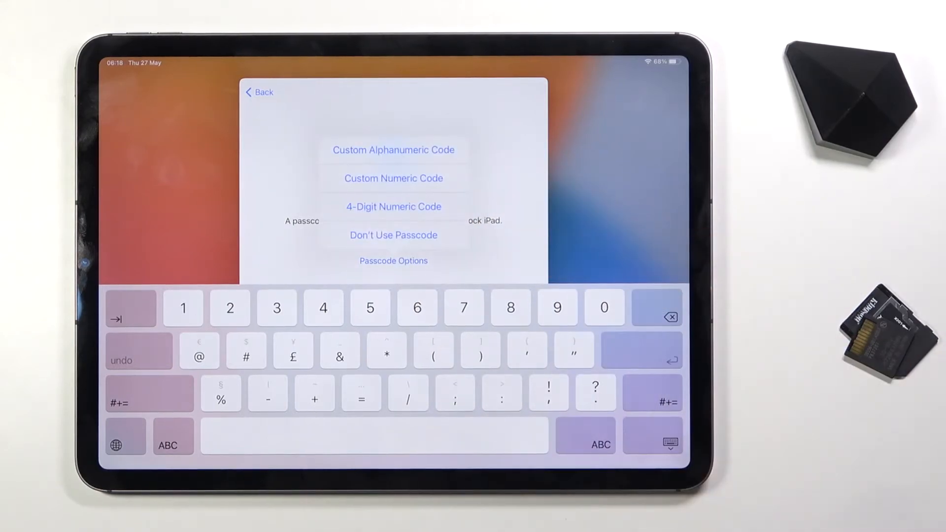
left_click(394, 234)
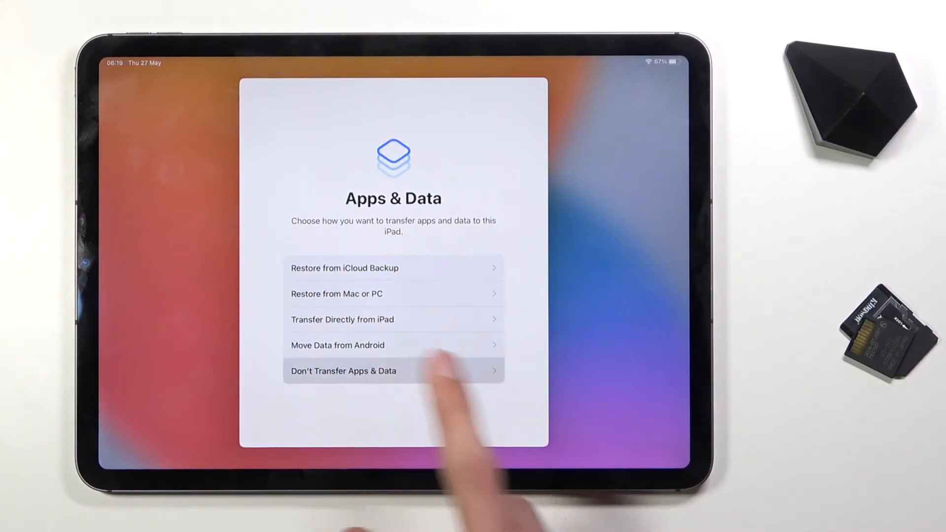
- Choose Don't Transfer Apps & Data, set up Apple ID later in Settings, and agree to the terms
left_click(342, 370)
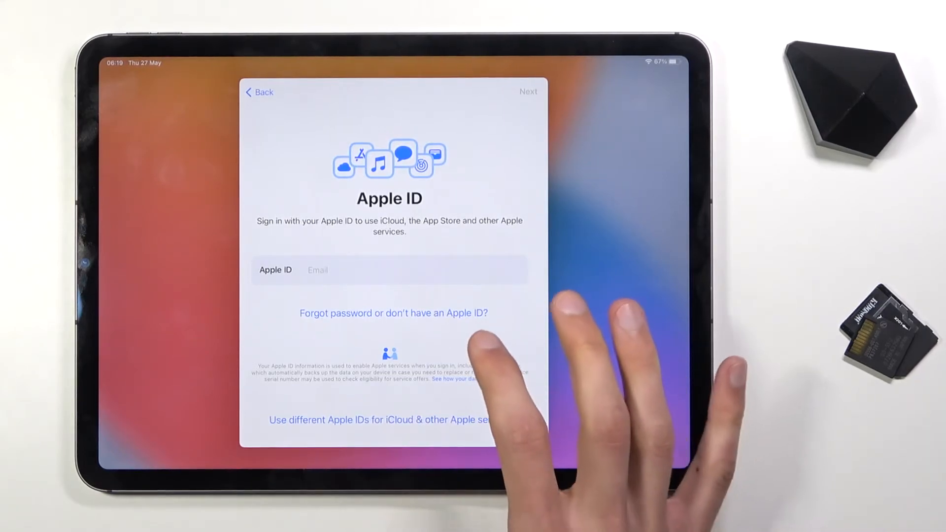
left_click(393, 313)
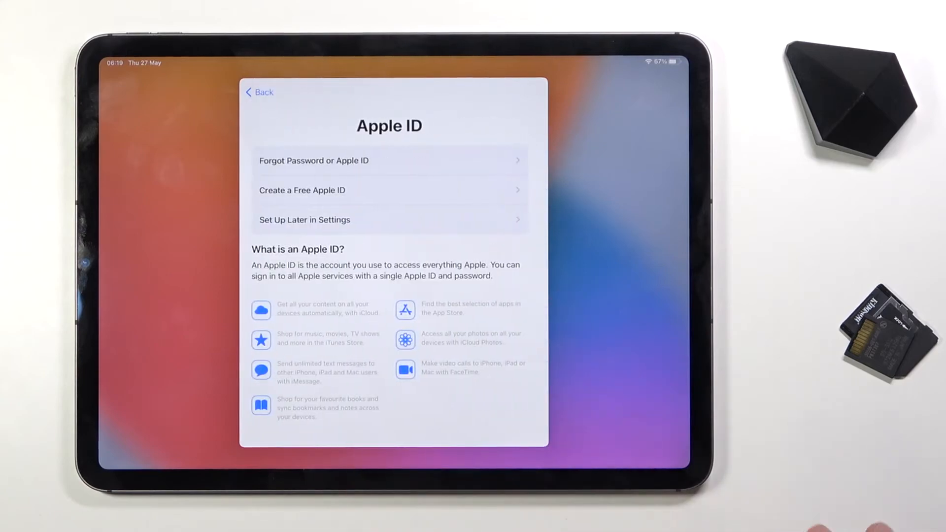
left_click(305, 220)
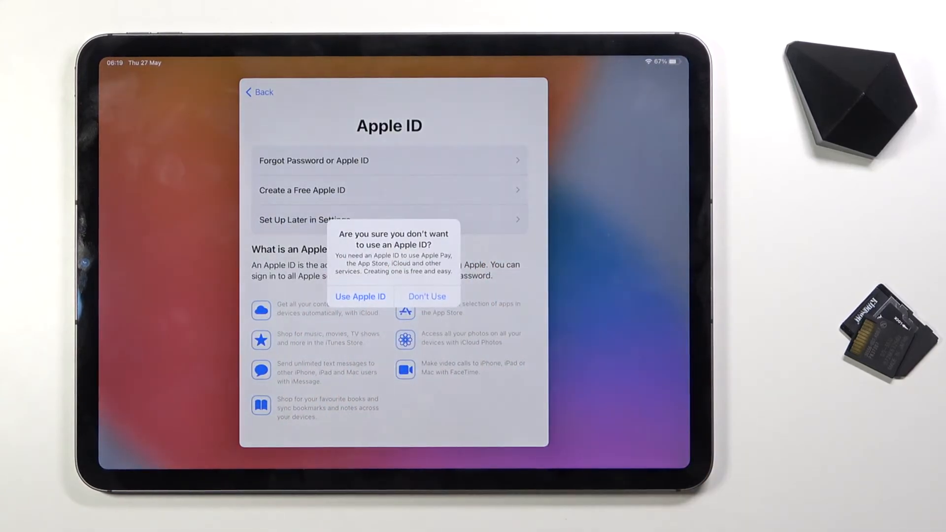
left_click(427, 296)
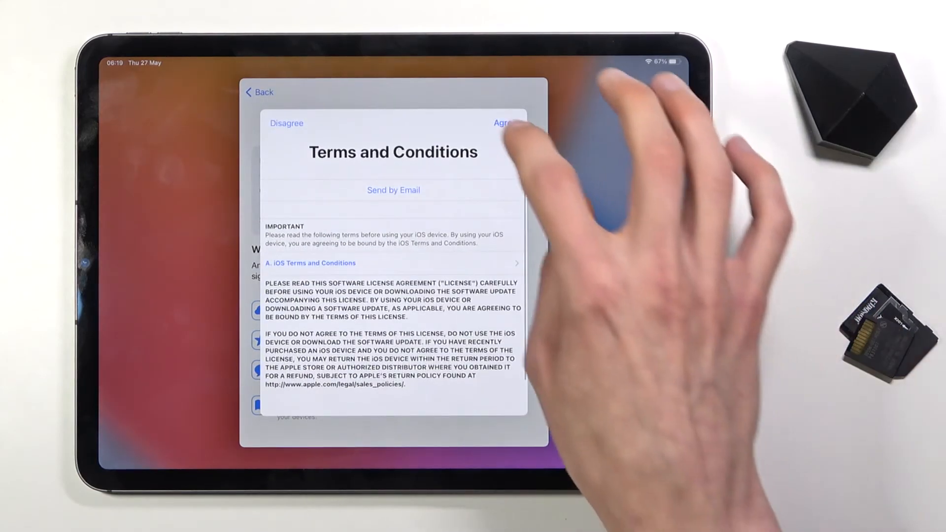
left_click(502, 124)
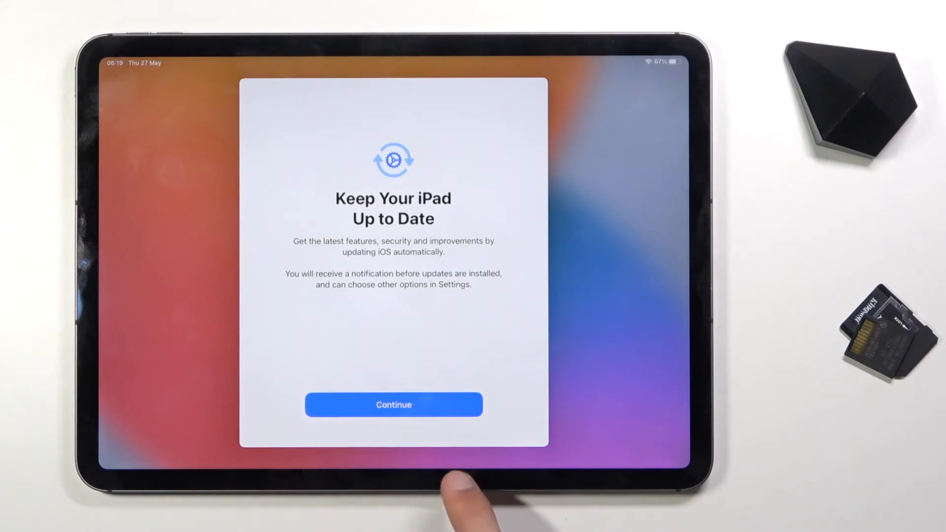
- Accept automatic updates, enable Location Services and choose Don't Share for iPad Analytics
left_click(393, 404)
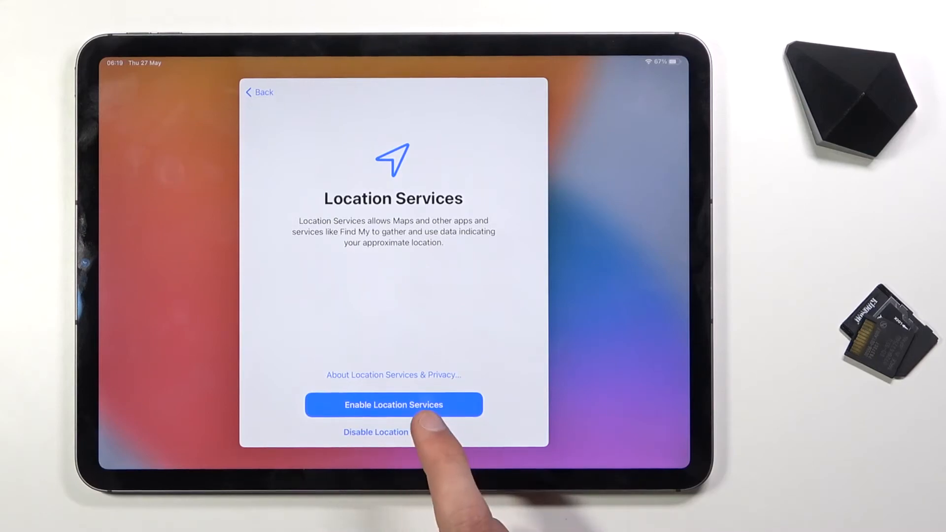
left_click(393, 431)
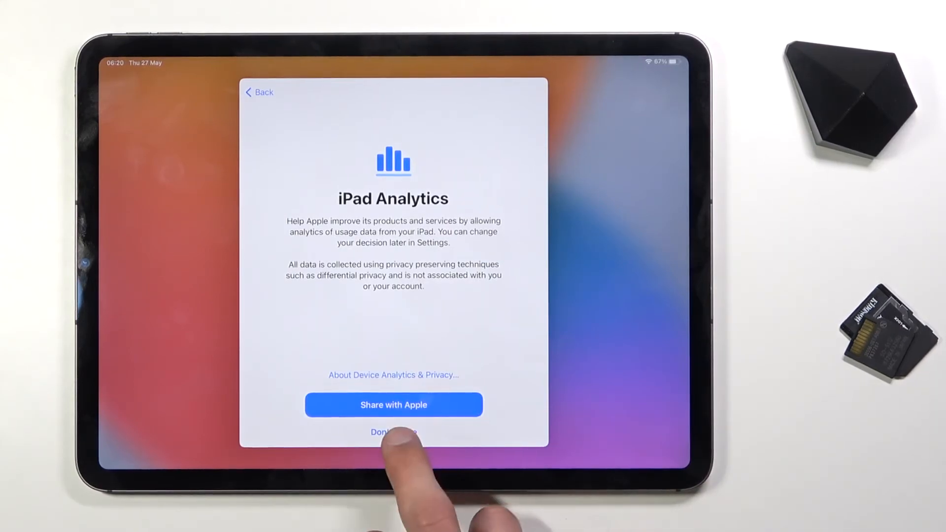
left_click(393, 432)
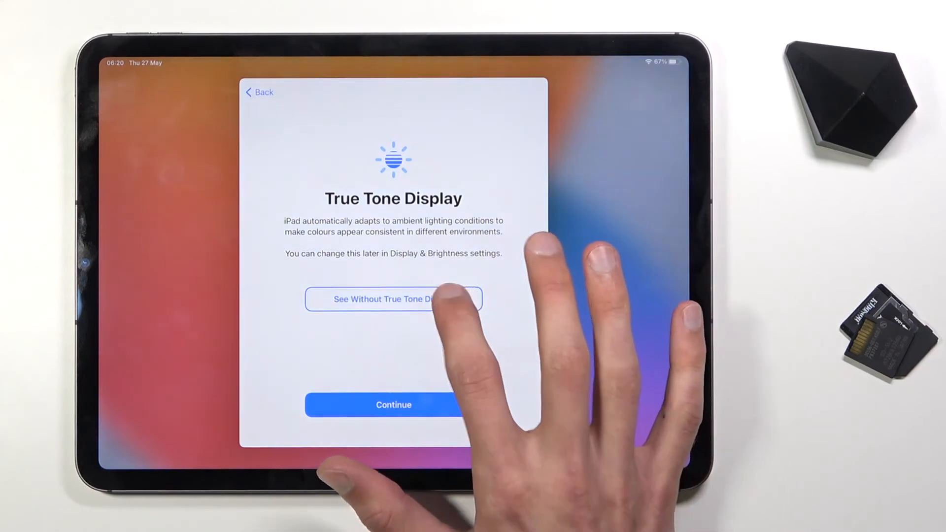
- Preview and keep True Tone, select the Dark appearance and reach the home screen via Get Started
left_click(393, 300)
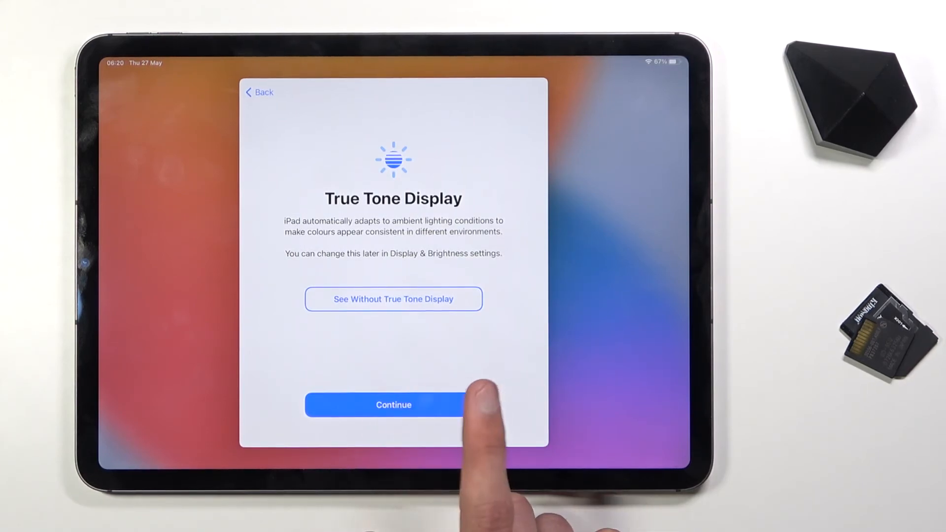
left_click(393, 404)
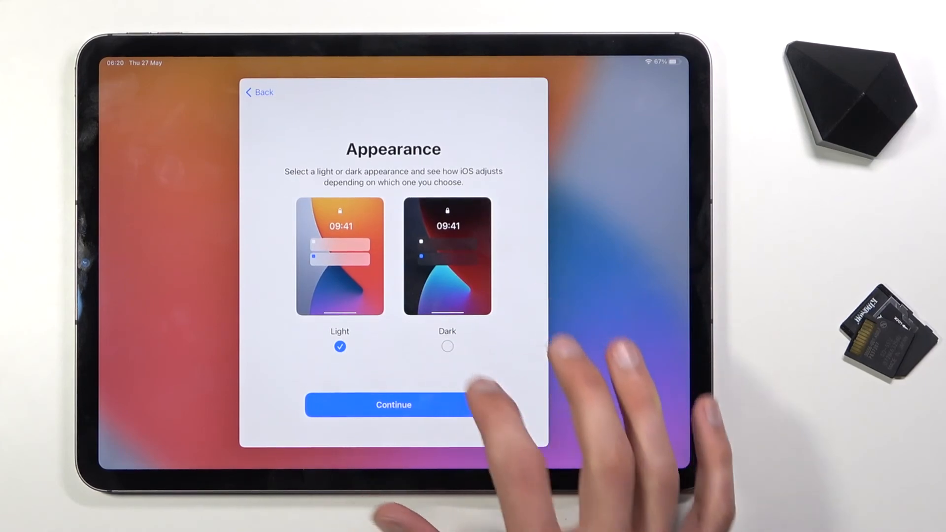
left_click(447, 345)
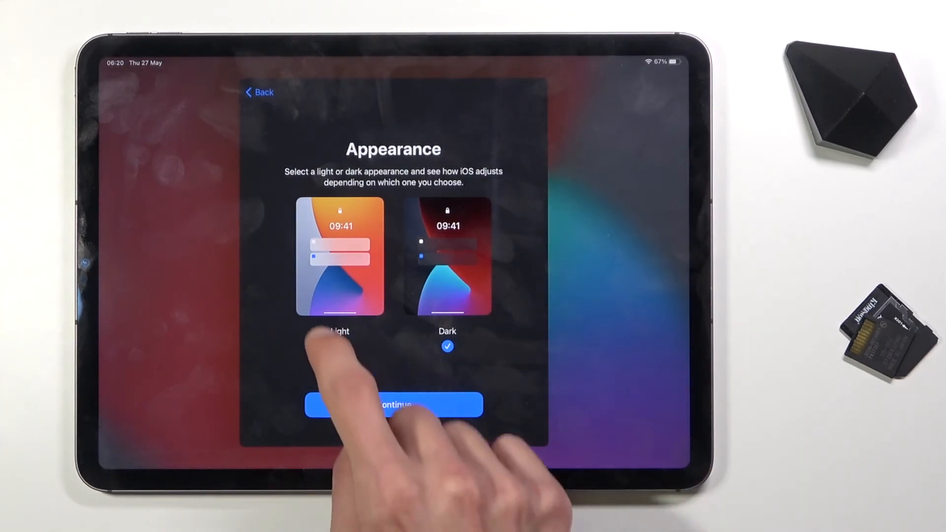
left_click(394, 404)
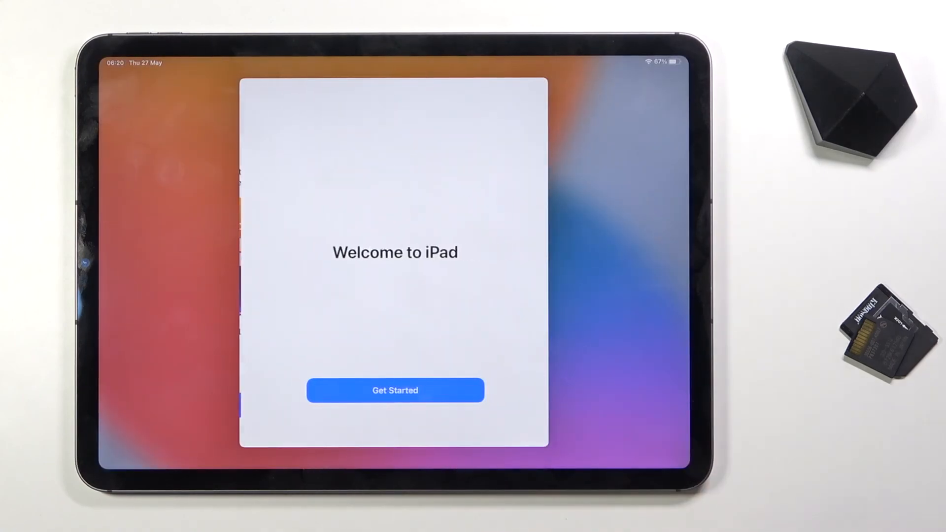
left_click(395, 390)
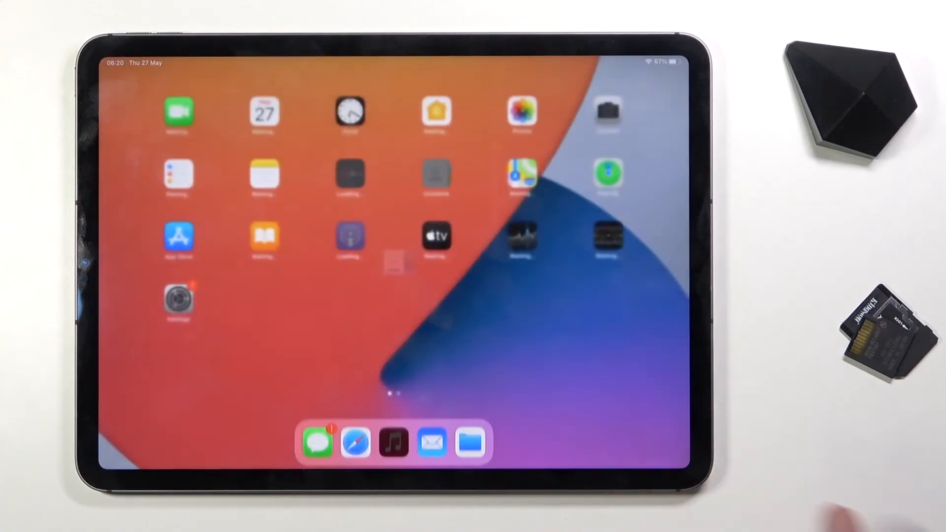